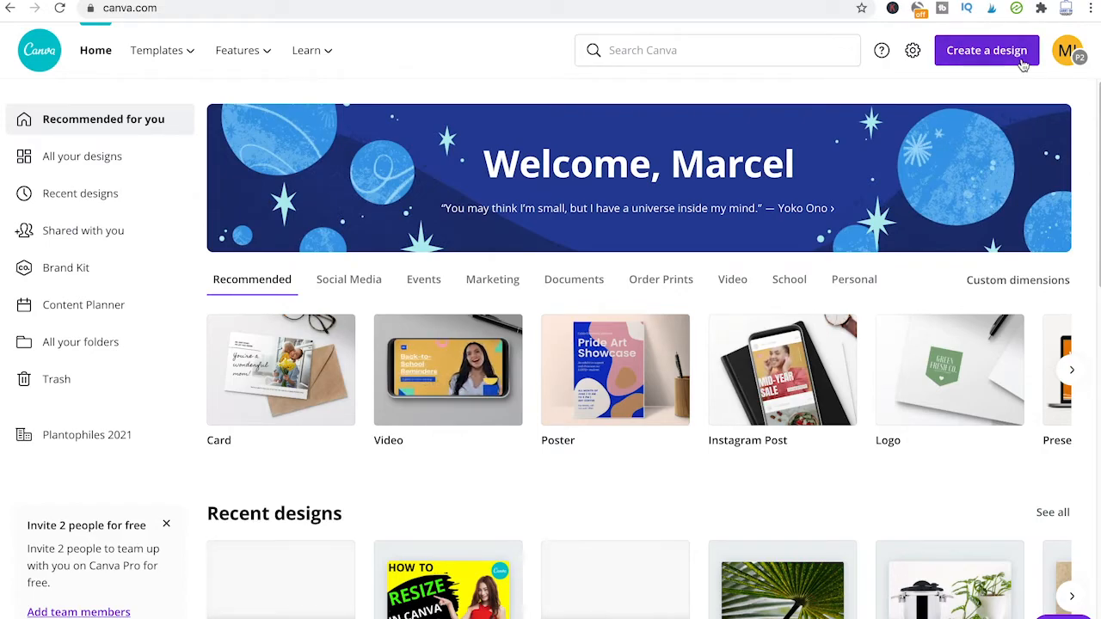
Create a new blank design with custom dimensions 1000 × 1000 px.
left_click(1019, 279)
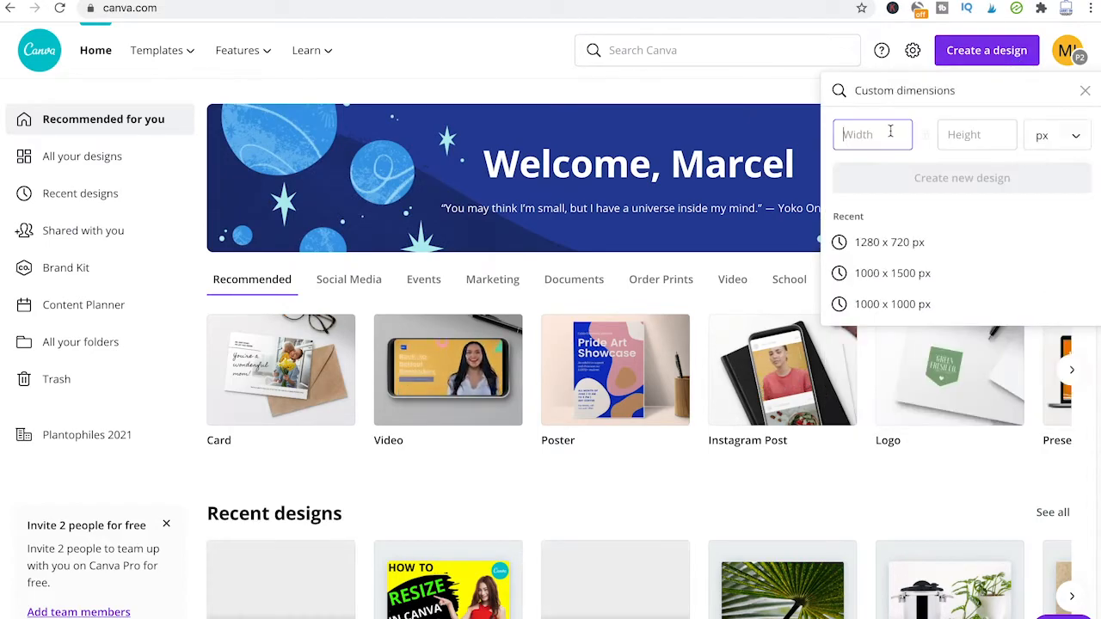
type("10")
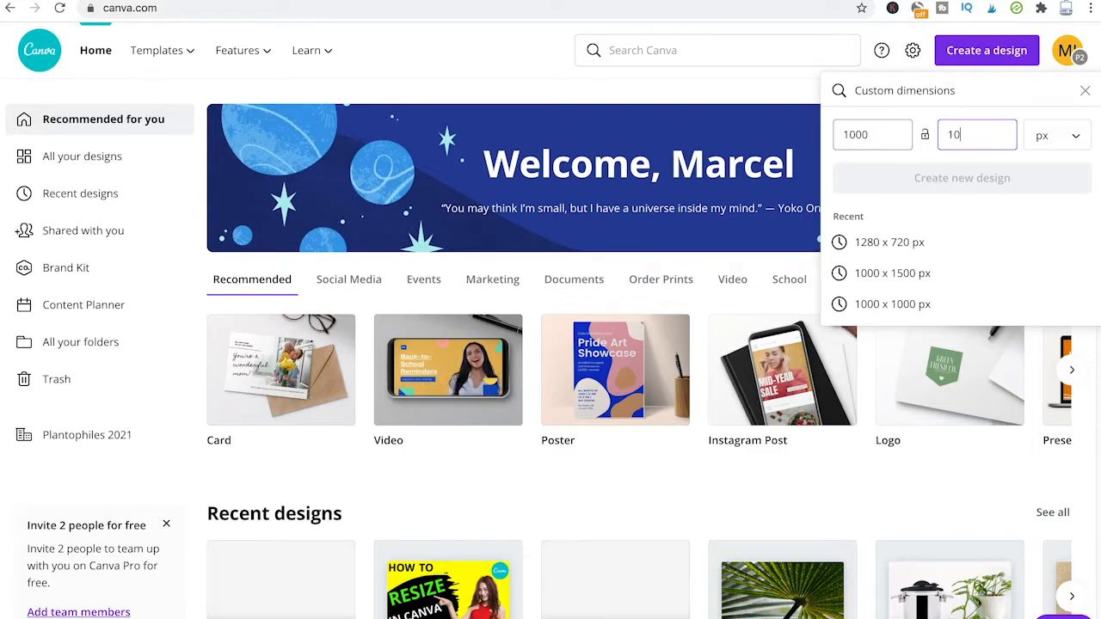
type("1000")
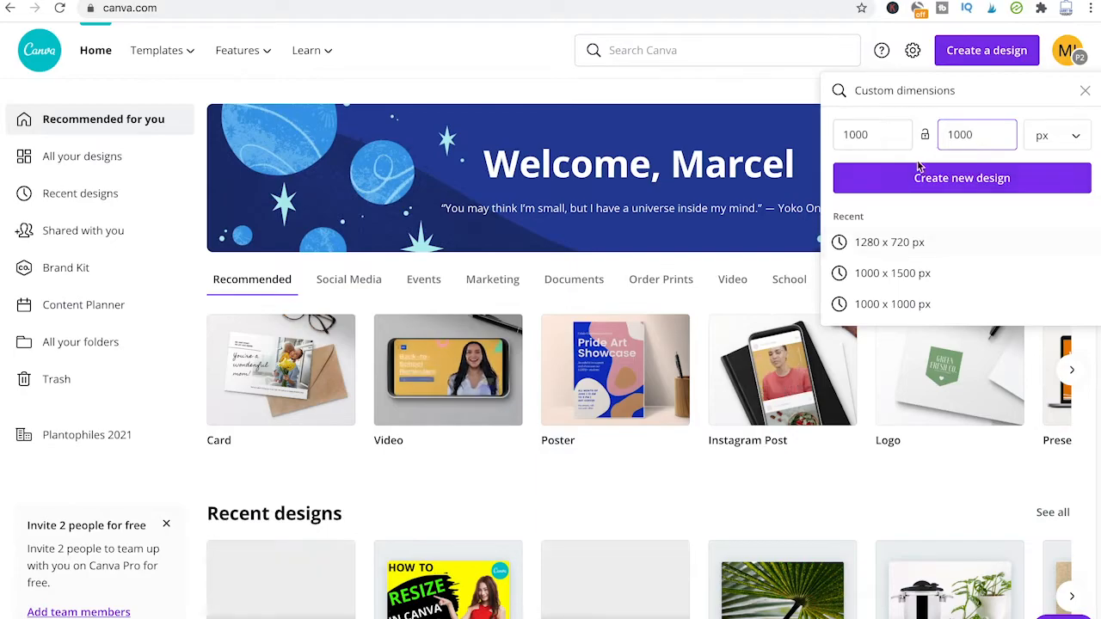
left_click(962, 177)
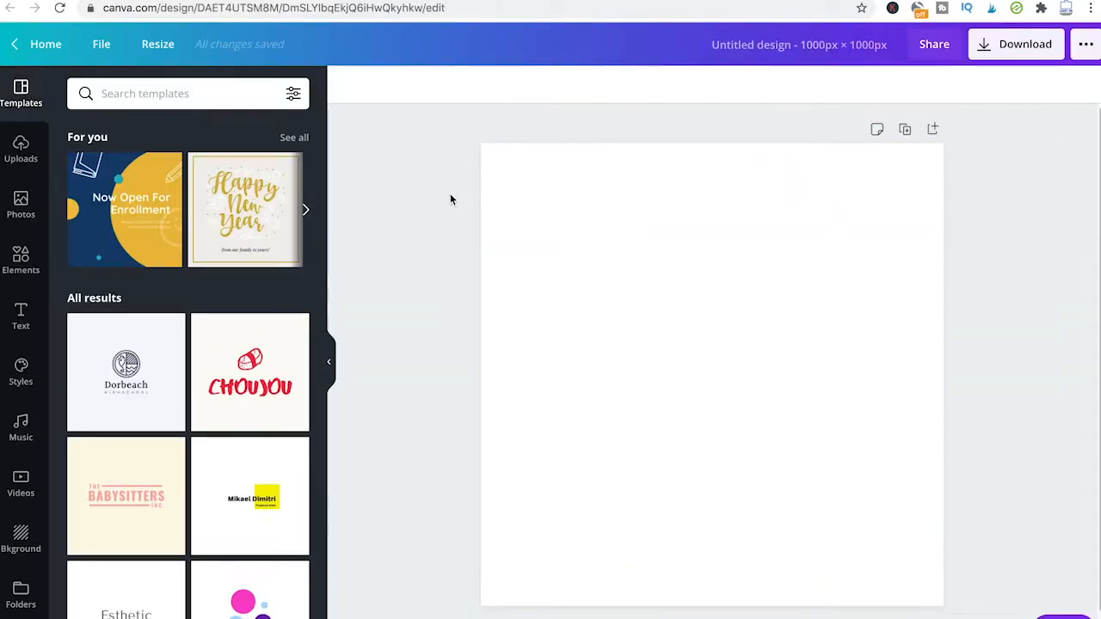
mouse_move(592, 83)
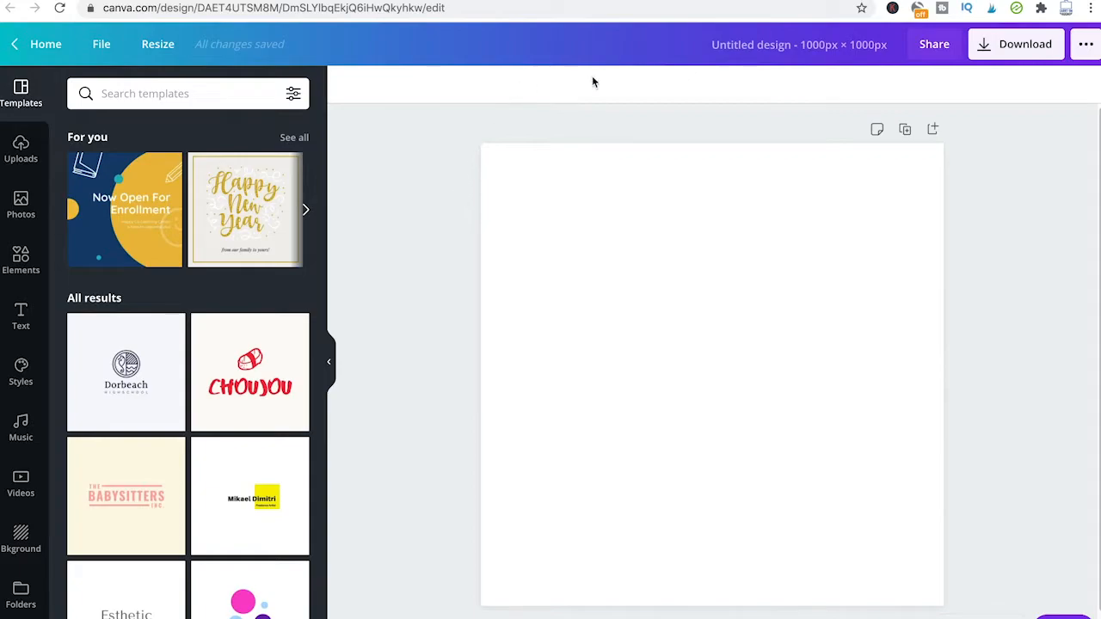
Title the design 'How to Download From Canva' and fill the page with a cropped palm-tree beach photo.
left_click(798, 45)
type("How to Download From Canva")
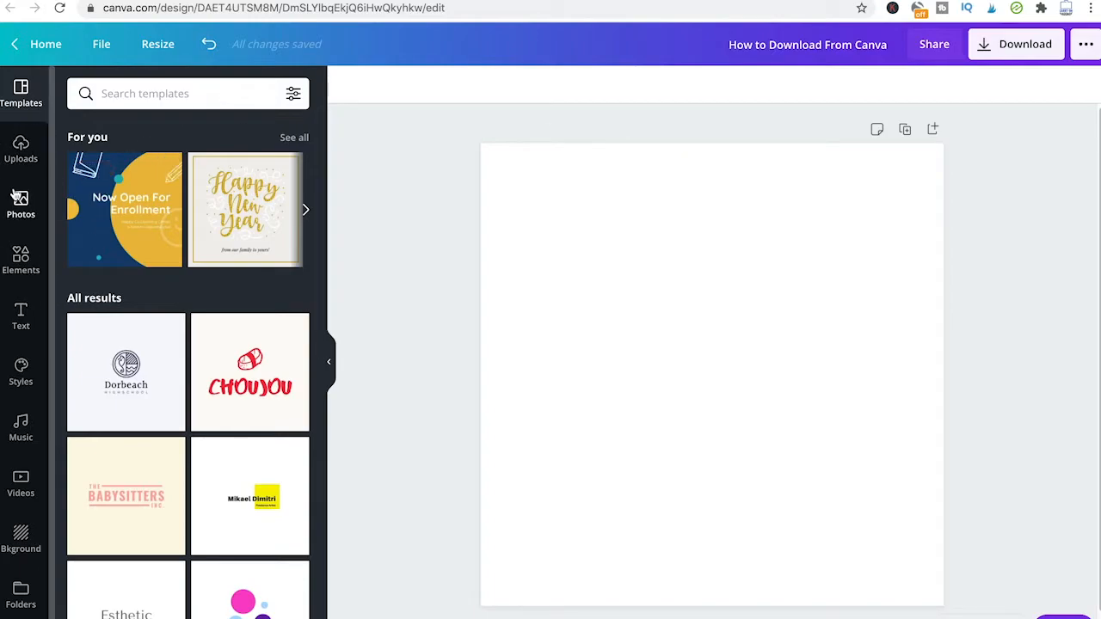
left_click(20, 205)
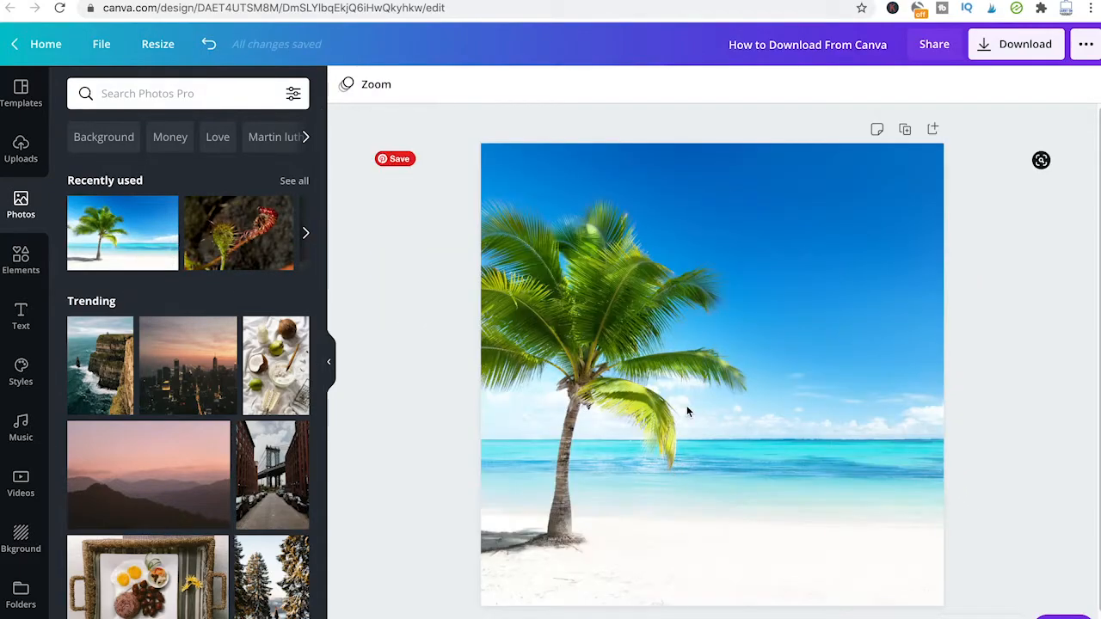
double_click(688, 375)
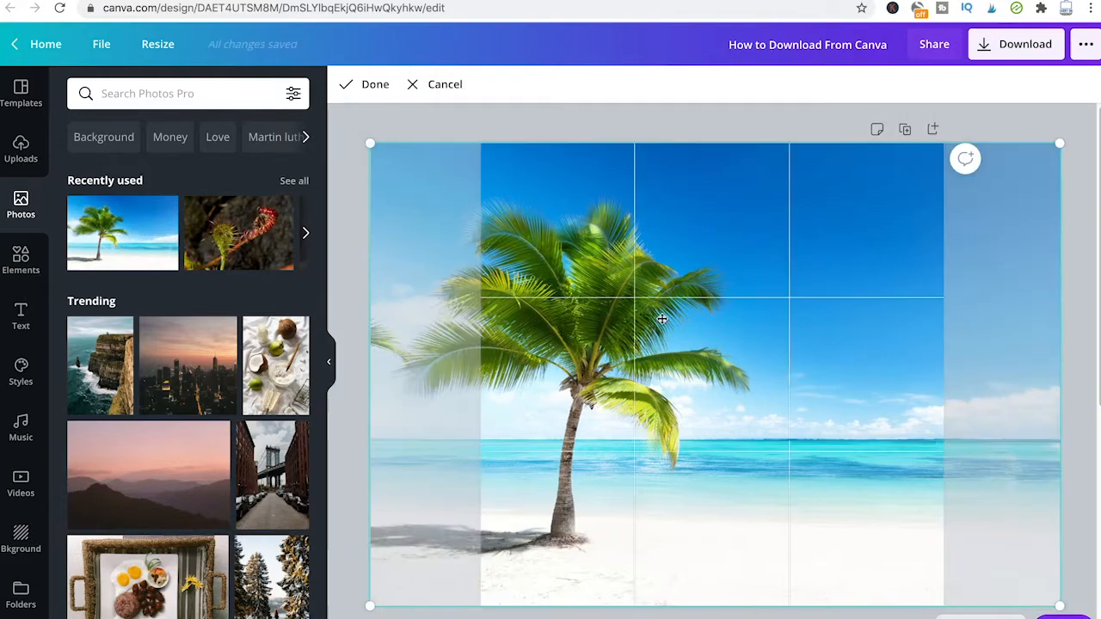
left_click(375, 82)
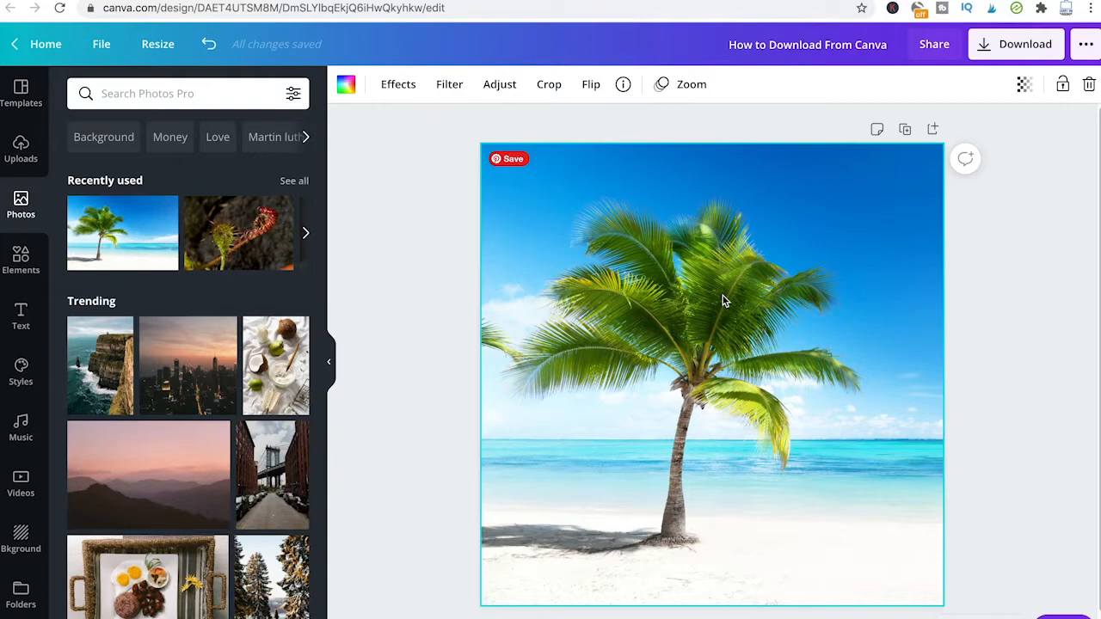
mouse_move(777, 244)
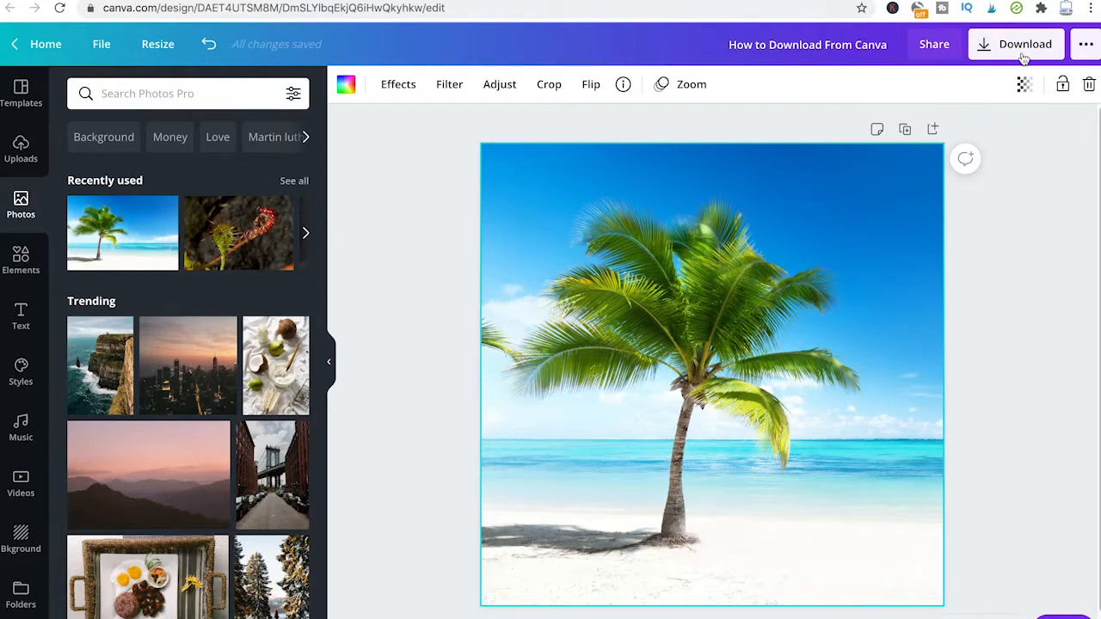
In the download options, set the file type to JPG at quality 80.
left_click(1015, 45)
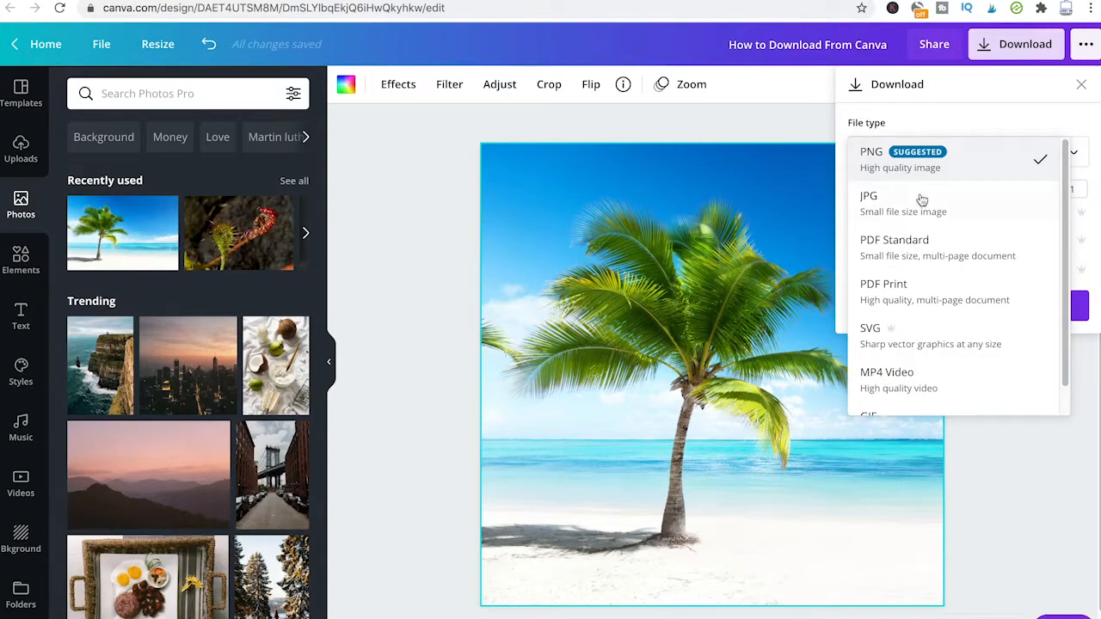
left_click(870, 158)
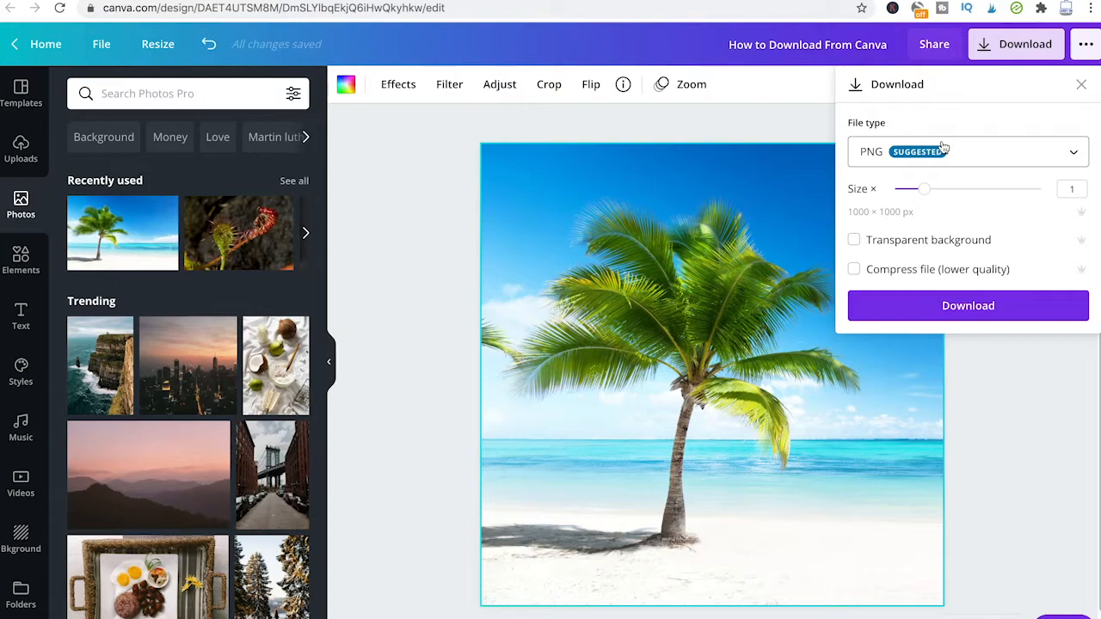
left_click(967, 152)
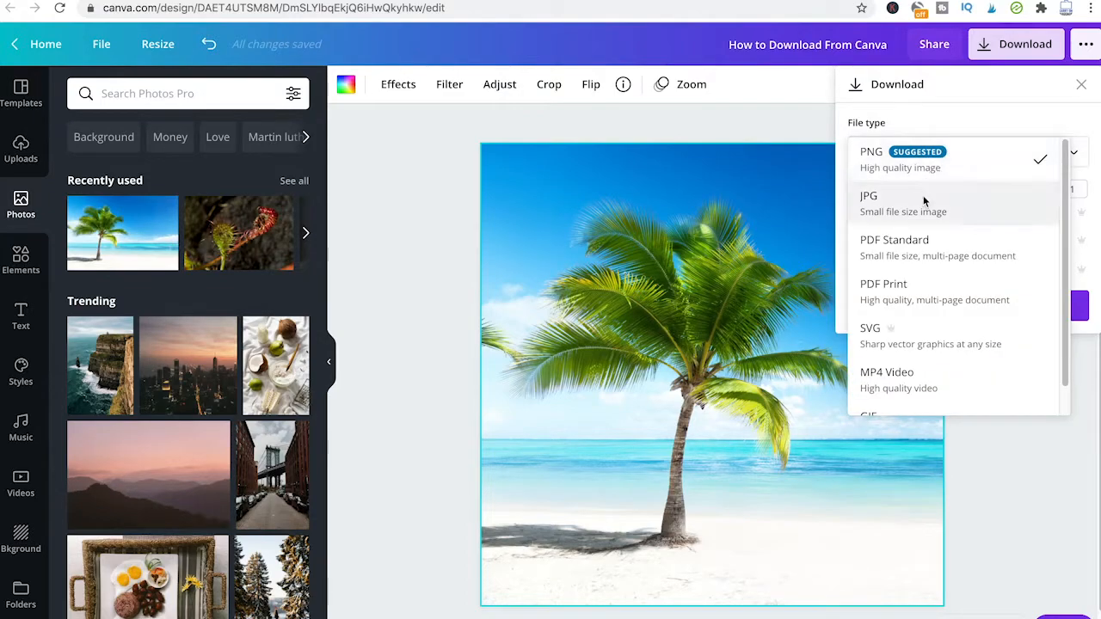
left_click(869, 203)
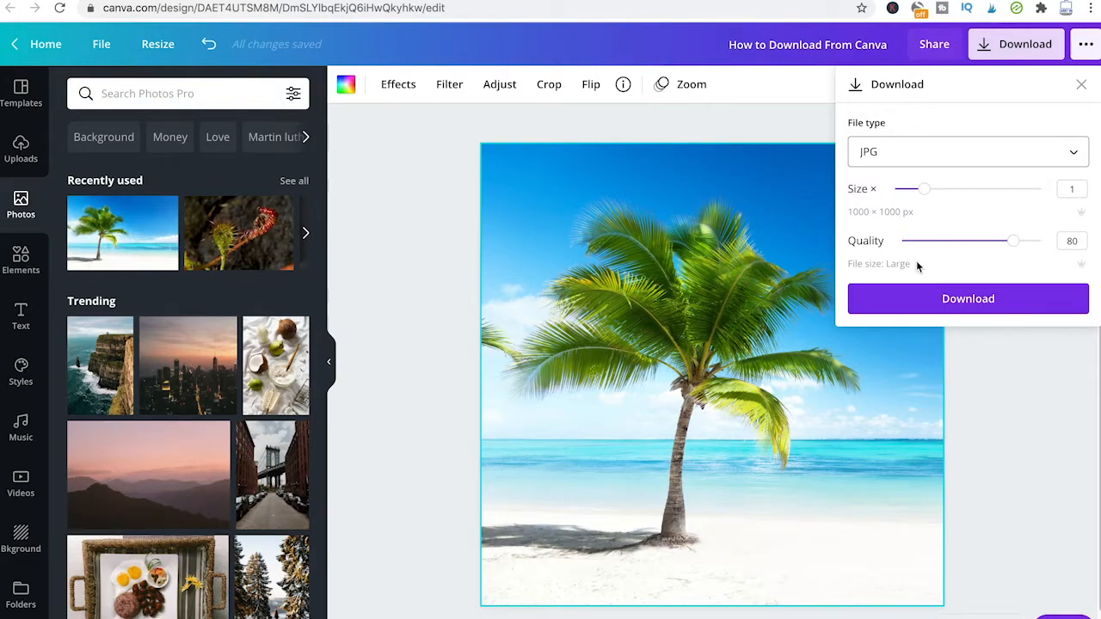
mouse_move(916, 339)
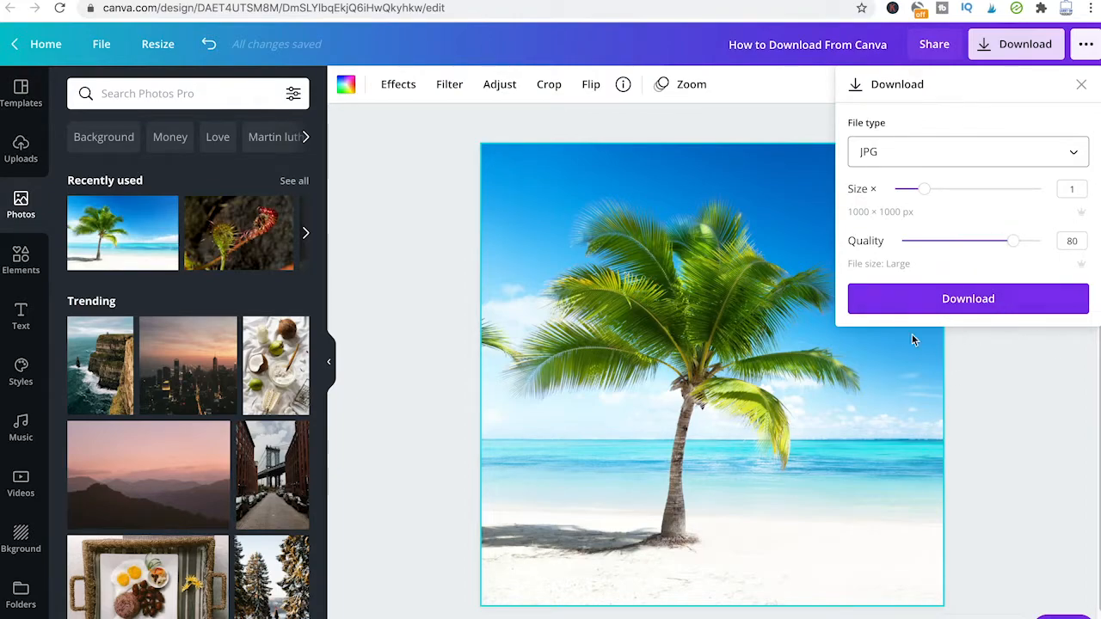
mouse_move(955, 321)
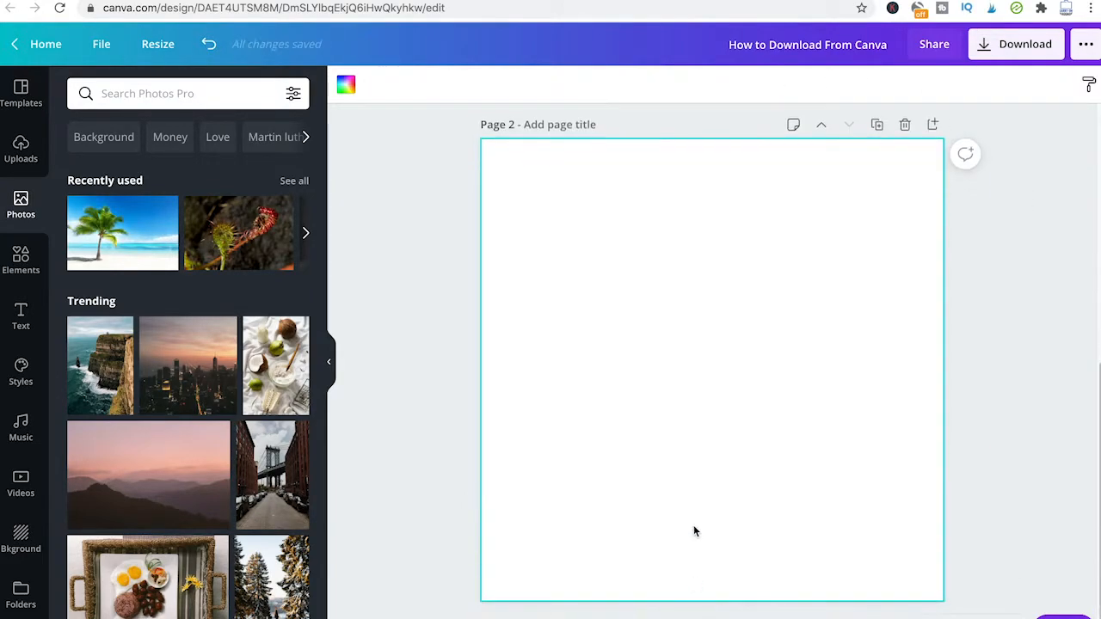
Scroll the Photos panel to the pink mountain sunset photo for page 2.
scroll("down", 3)
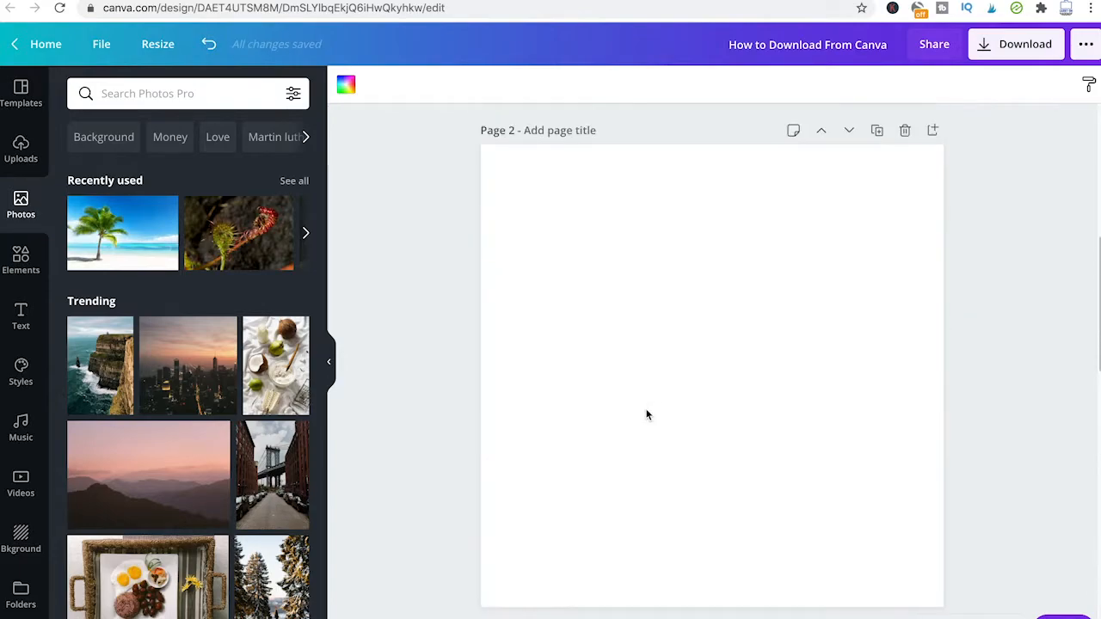
scroll("down", 3)
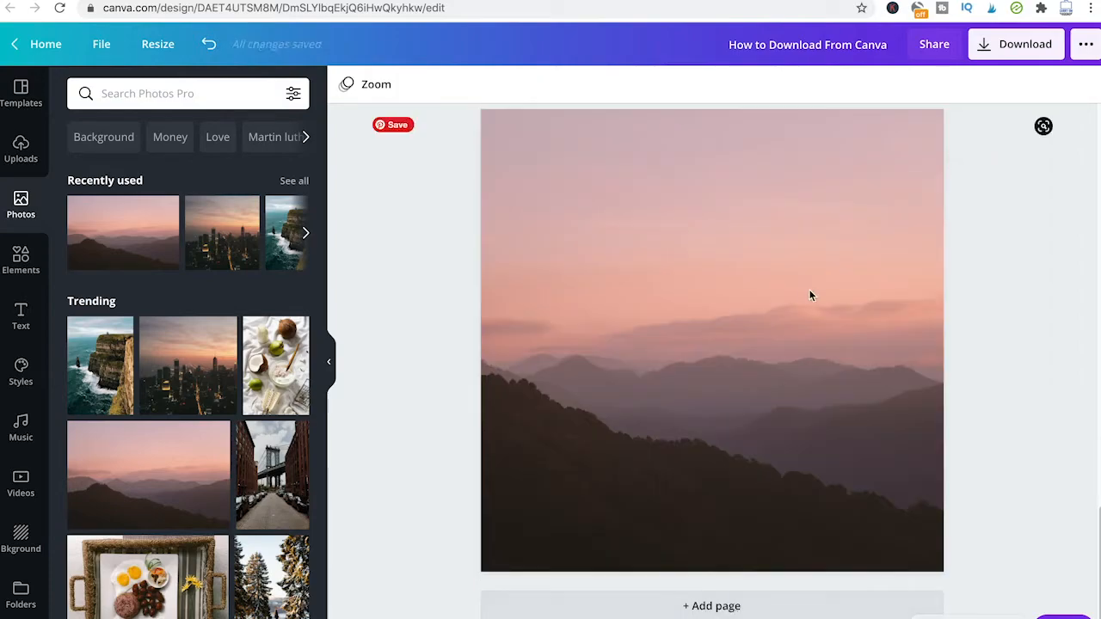
In the download options, select only Page 2 for download and confirm.
left_click(1016, 45)
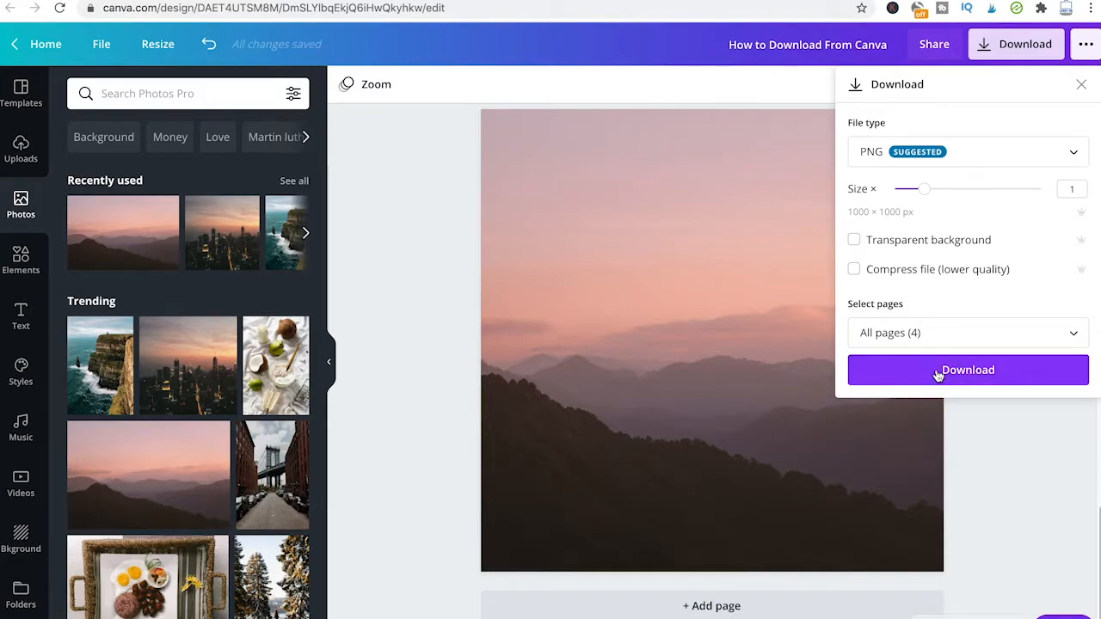
left_click(967, 334)
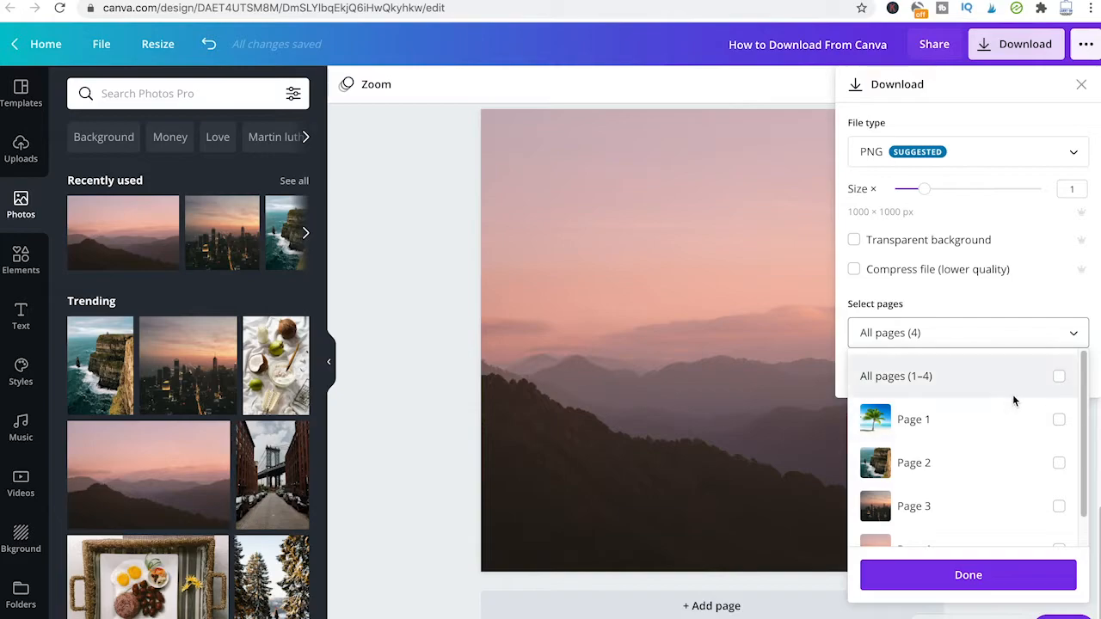
left_click(1060, 463)
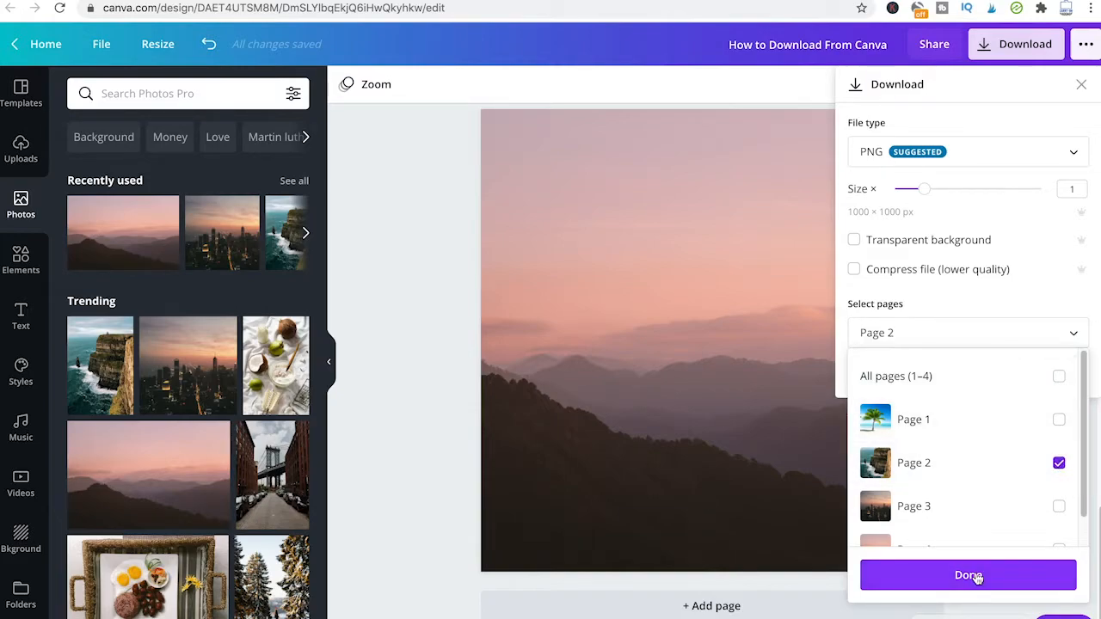
left_click(967, 575)
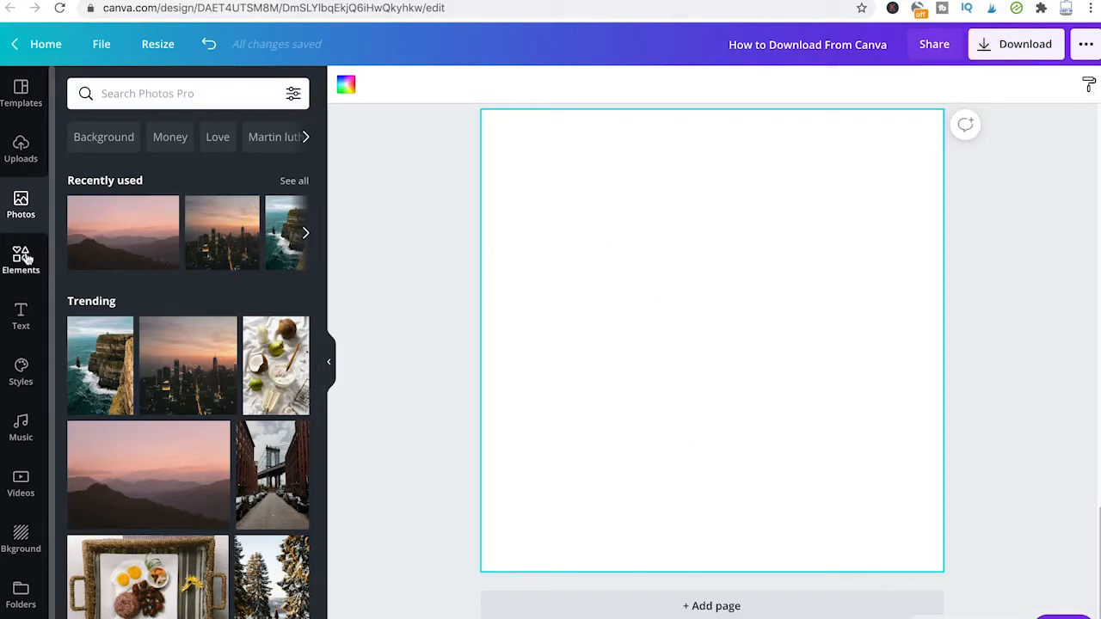
Add the antlered-cat-on-pink-float sticker from Elements and select it on the empty page.
left_click(20, 258)
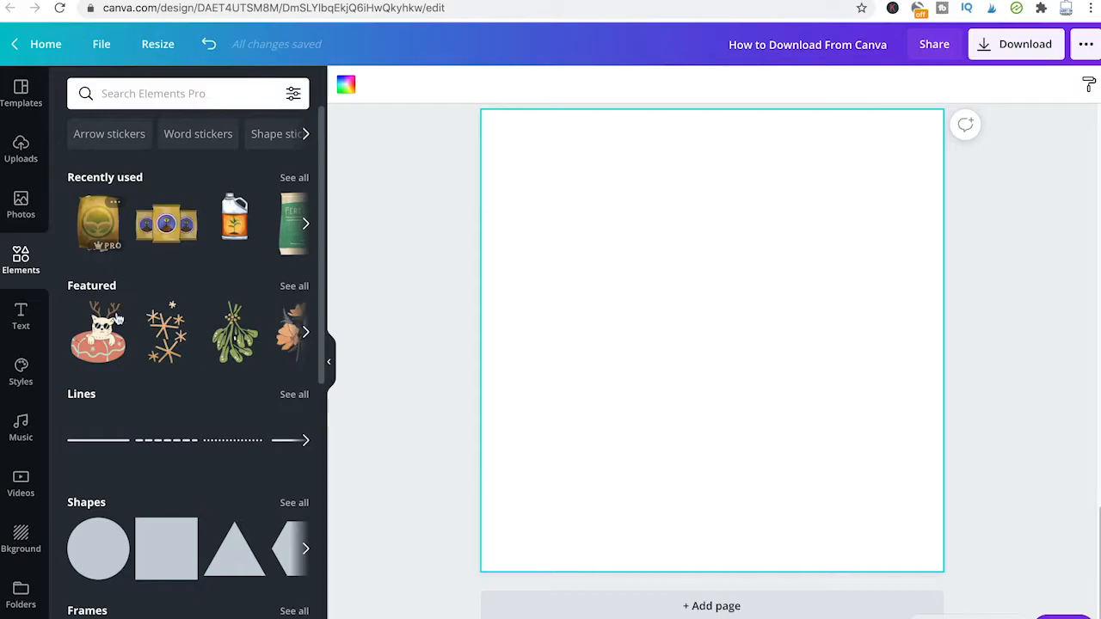
left_click(96, 330)
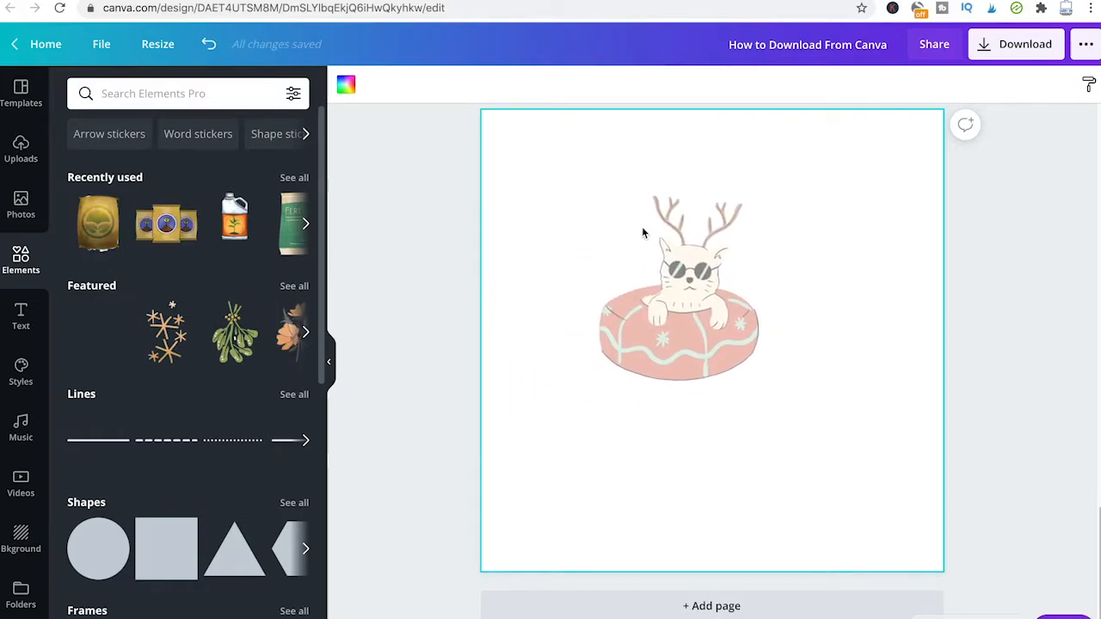
left_click(678, 289)
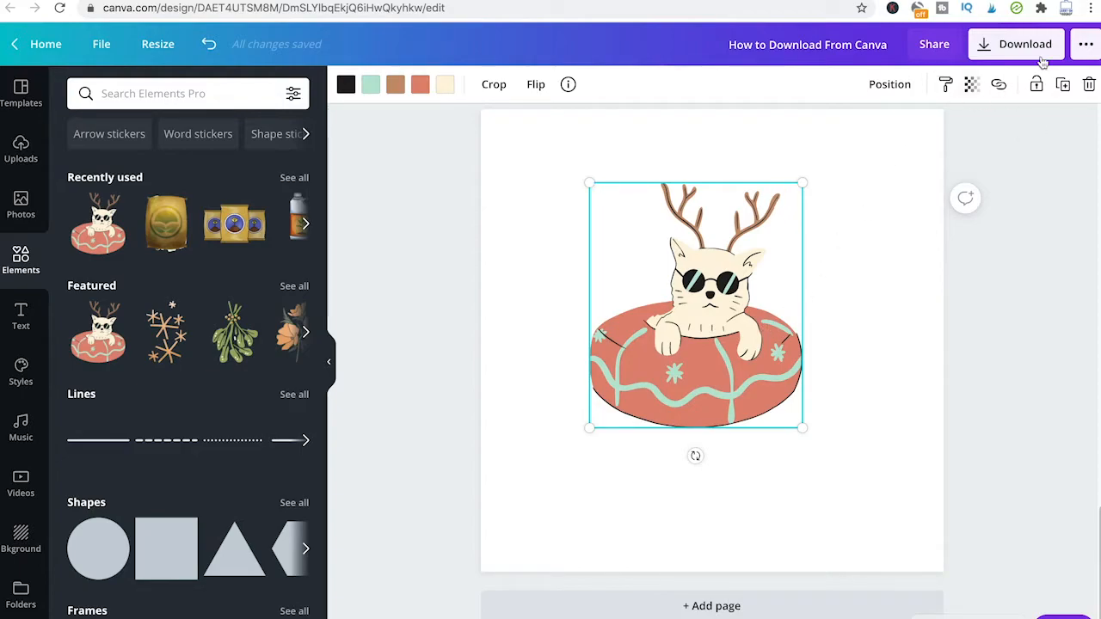
In the download options, switch the file type to JPG to show Quality, then back to PNG.
left_click(1015, 45)
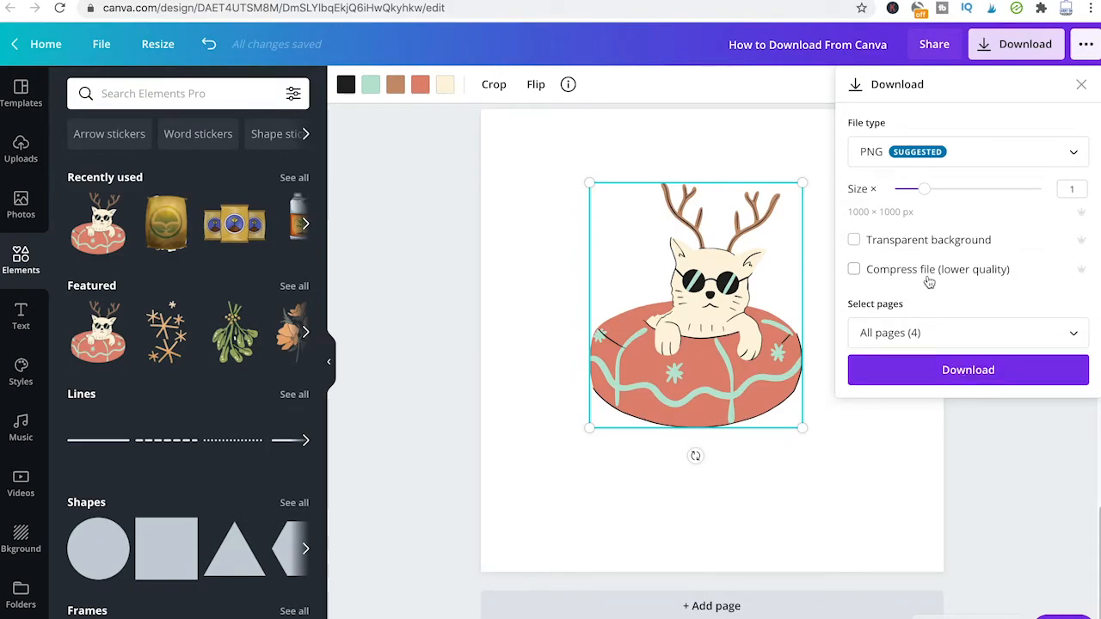
left_click(963, 152)
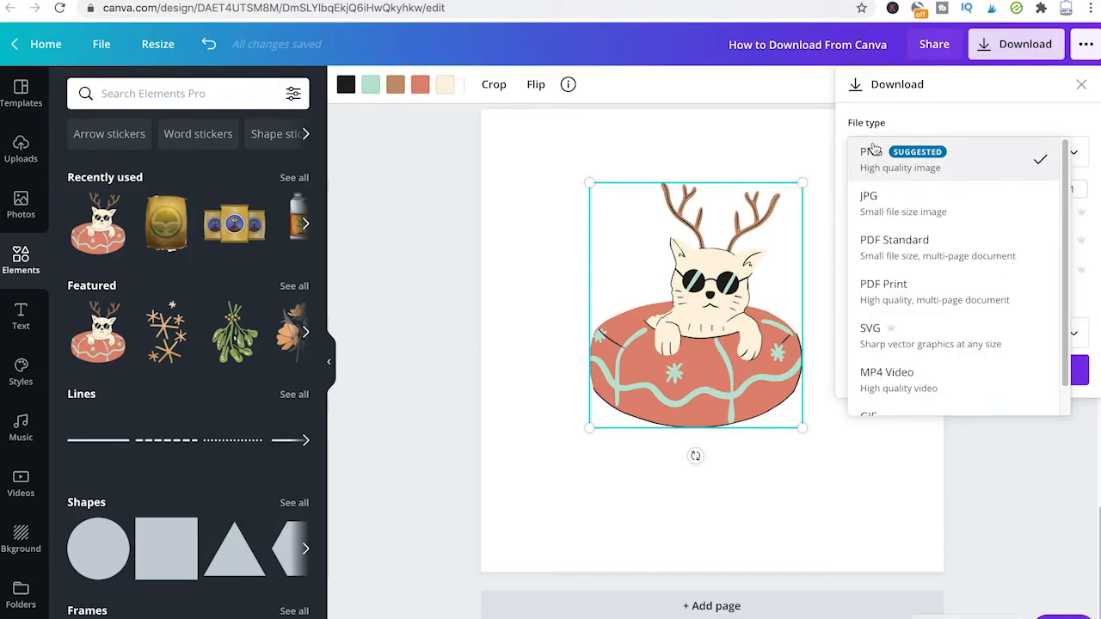
left_click(869, 196)
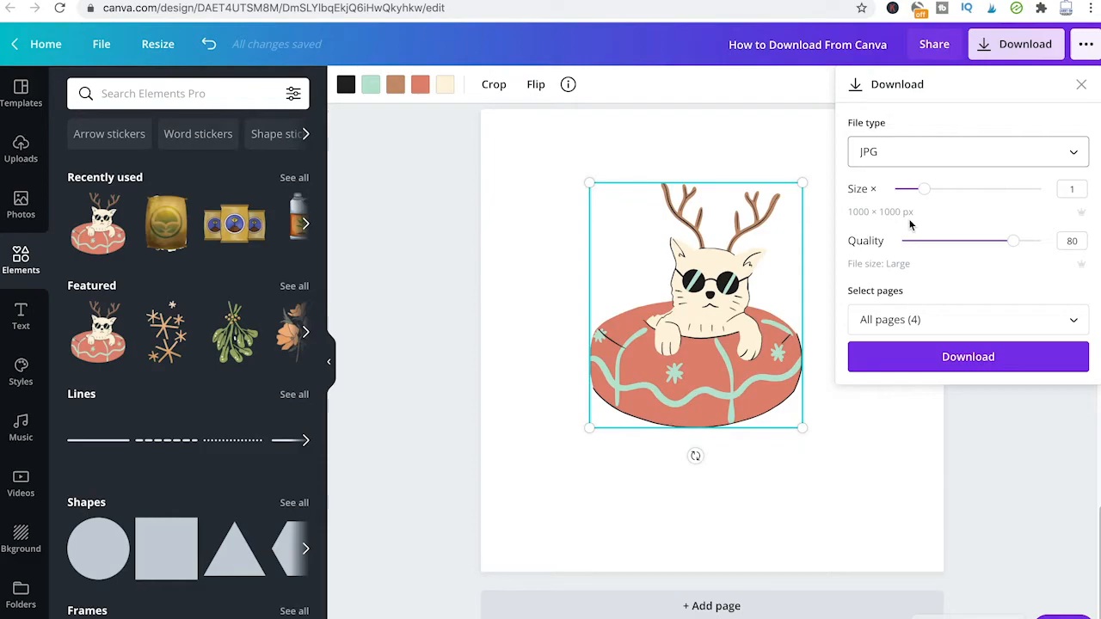
left_click(963, 151)
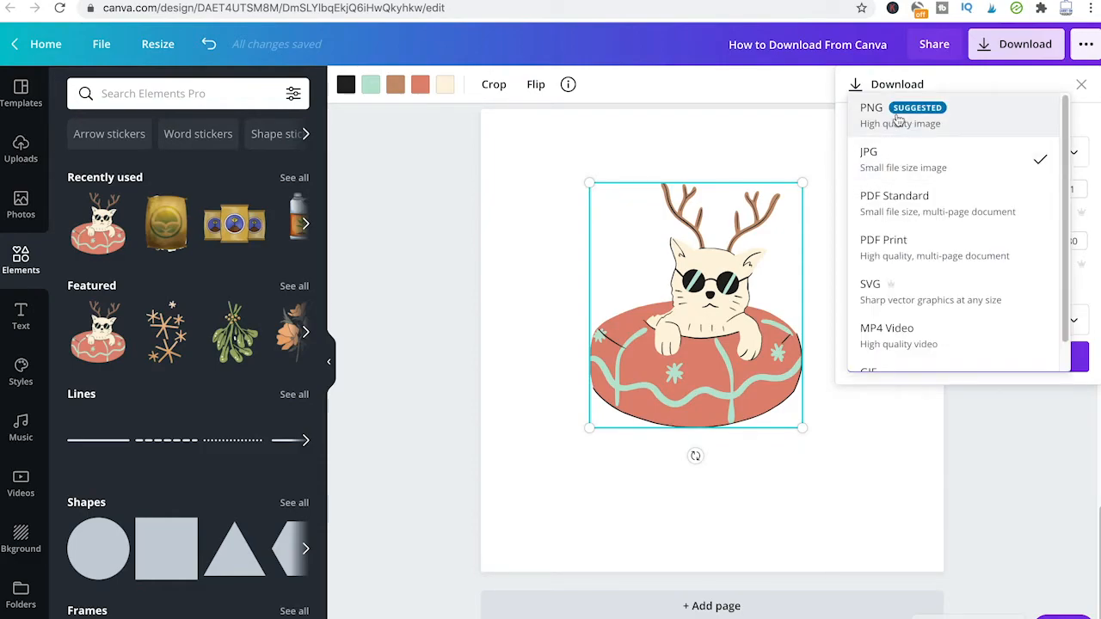
left_click(870, 106)
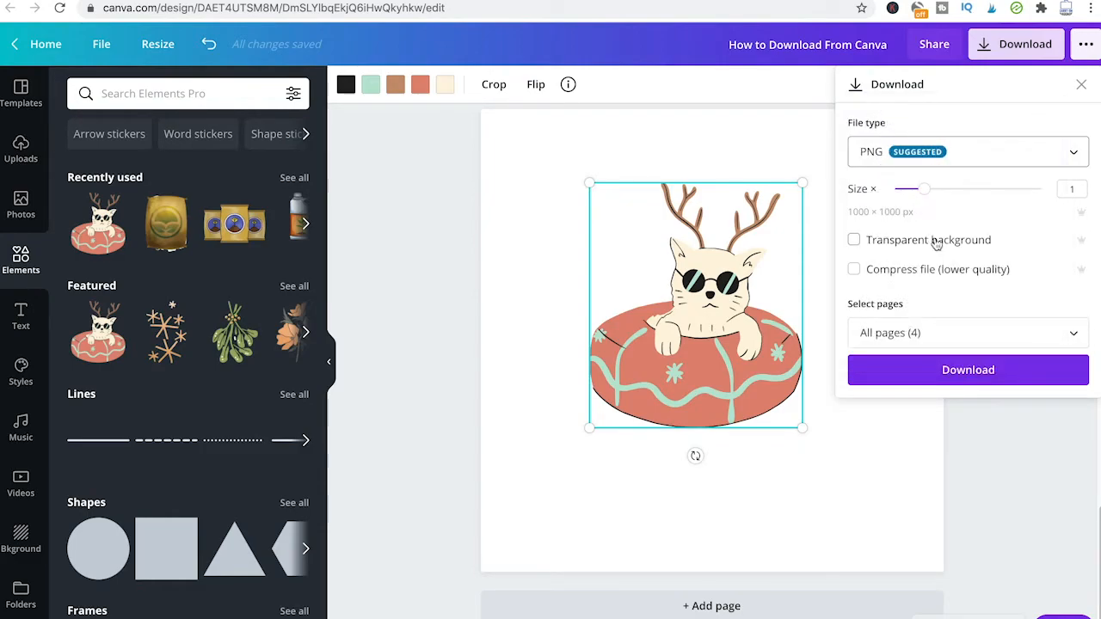
mouse_move(895, 255)
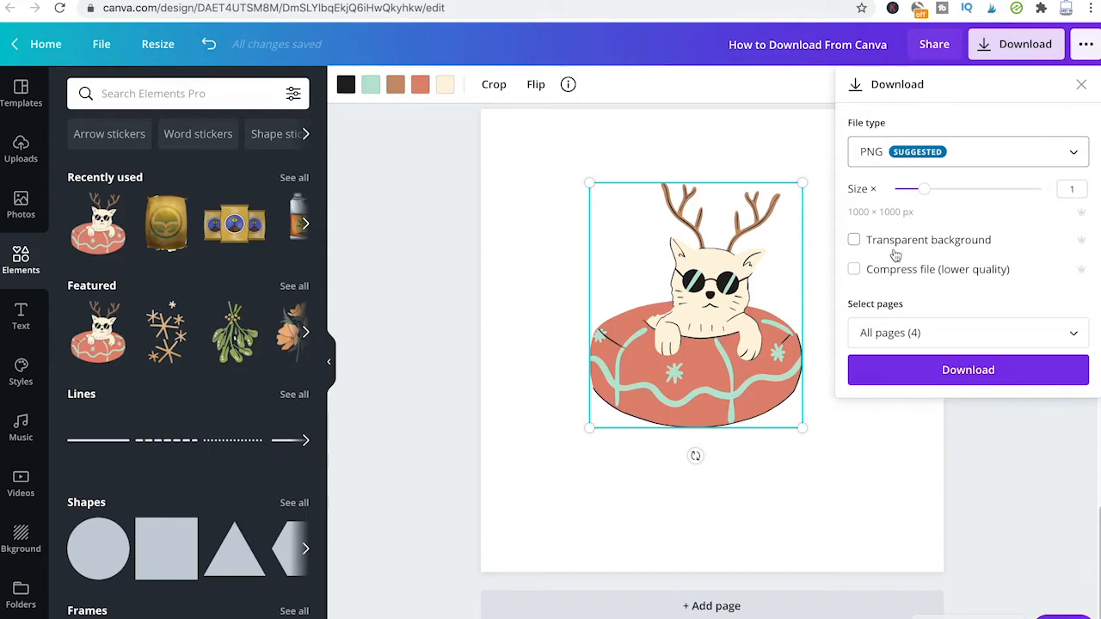
mouse_move(915, 237)
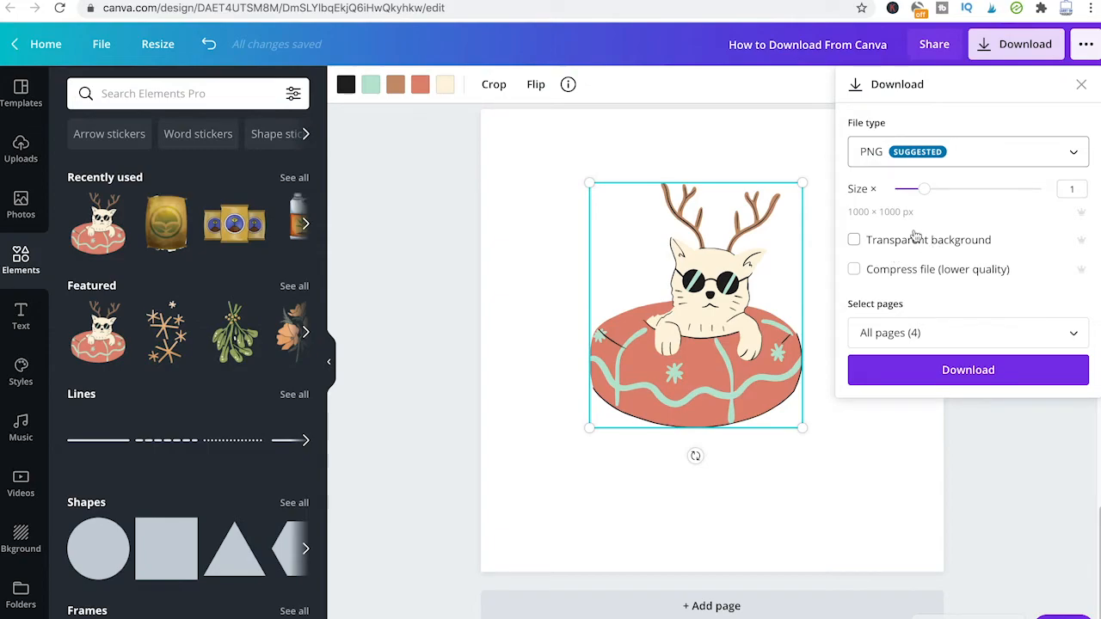